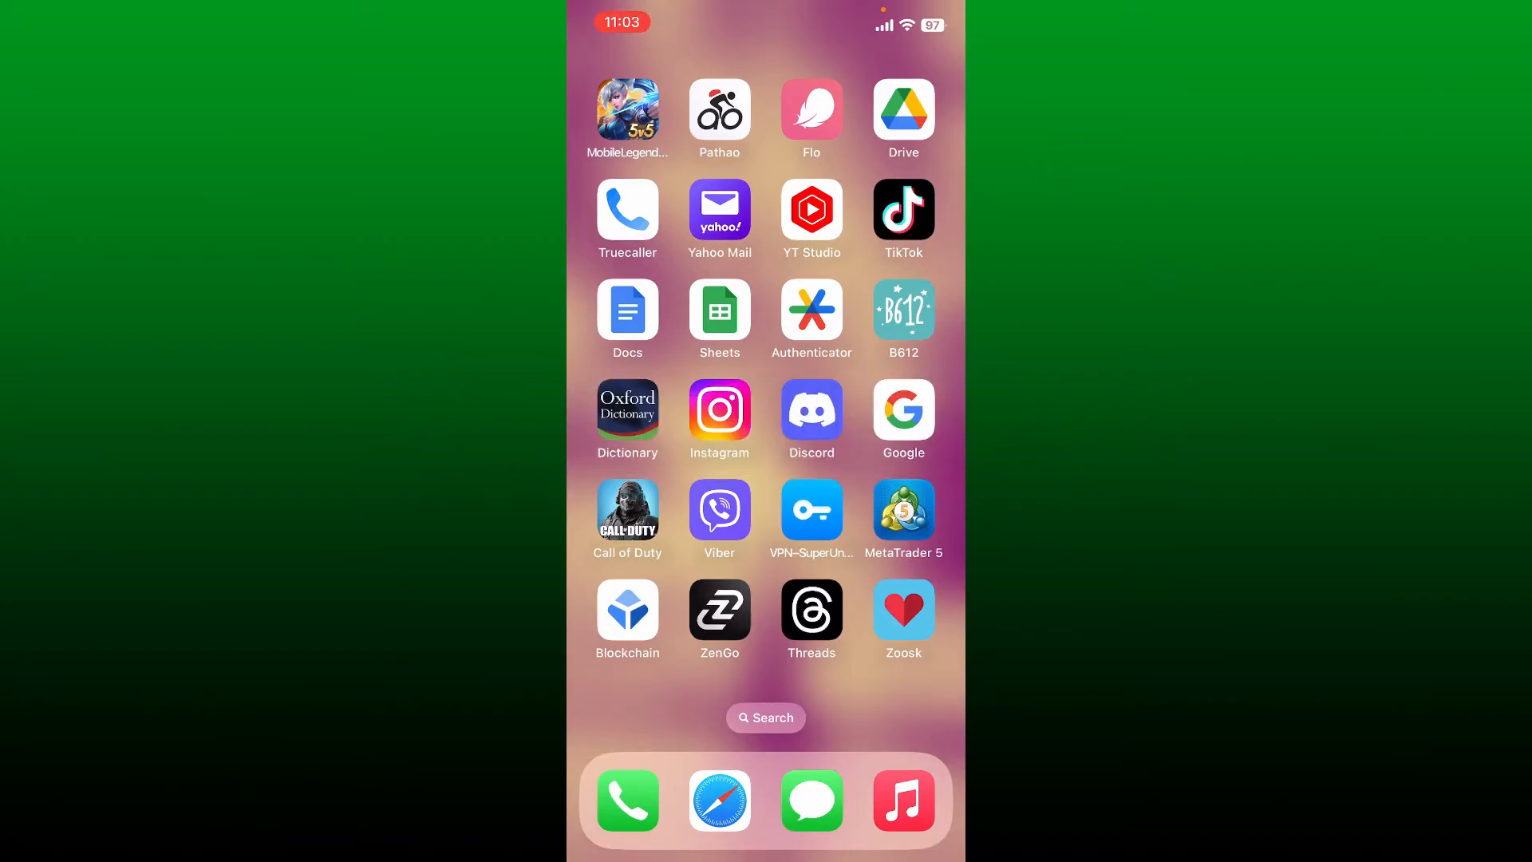
Launch Safari and begin a search with 's' to surface the schwab.com suggestion.
click(720, 800)
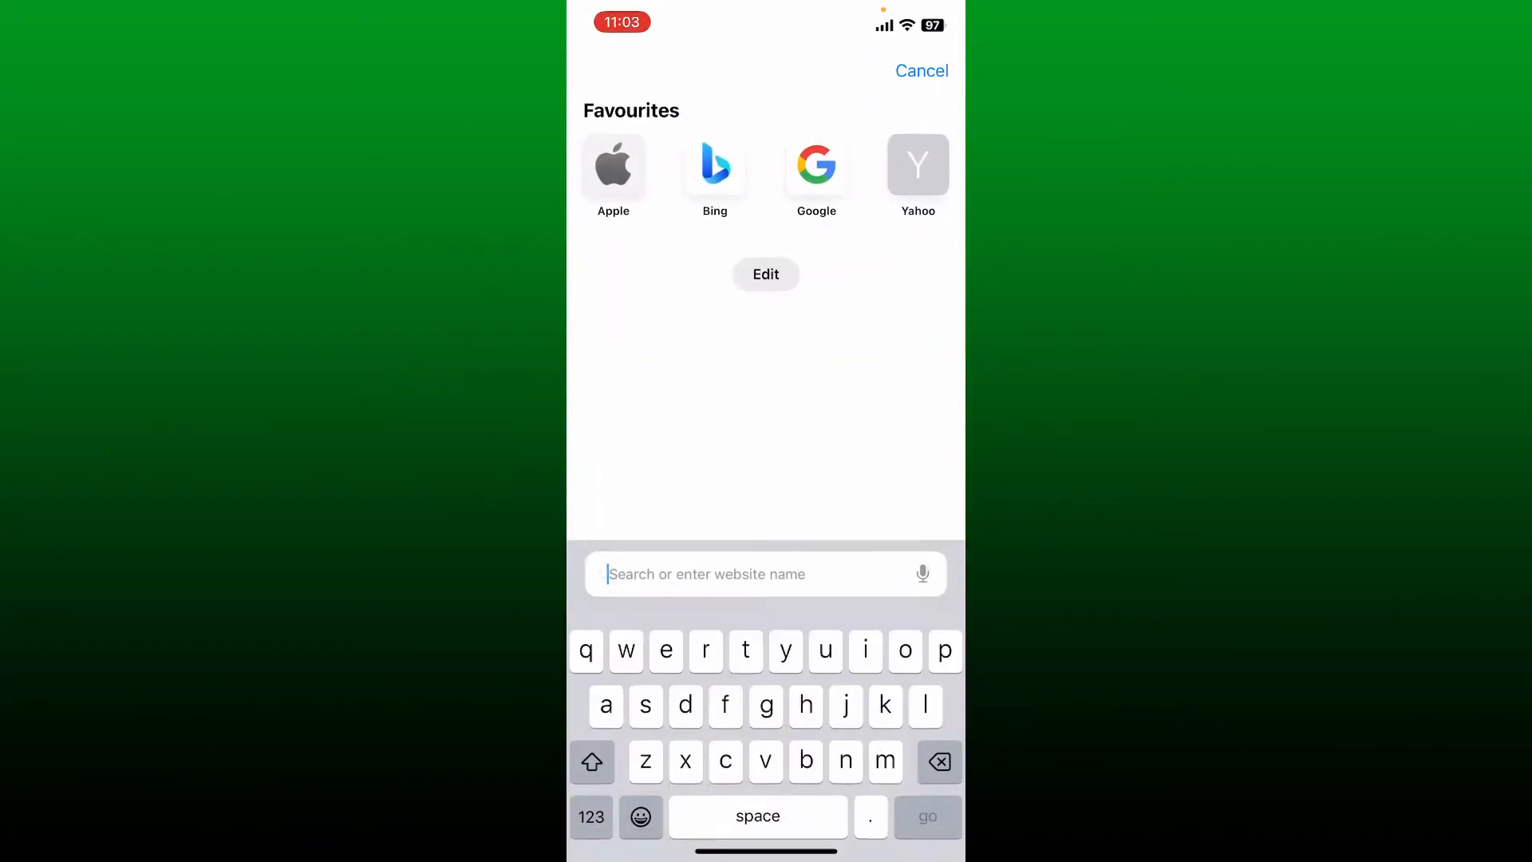
text(s)
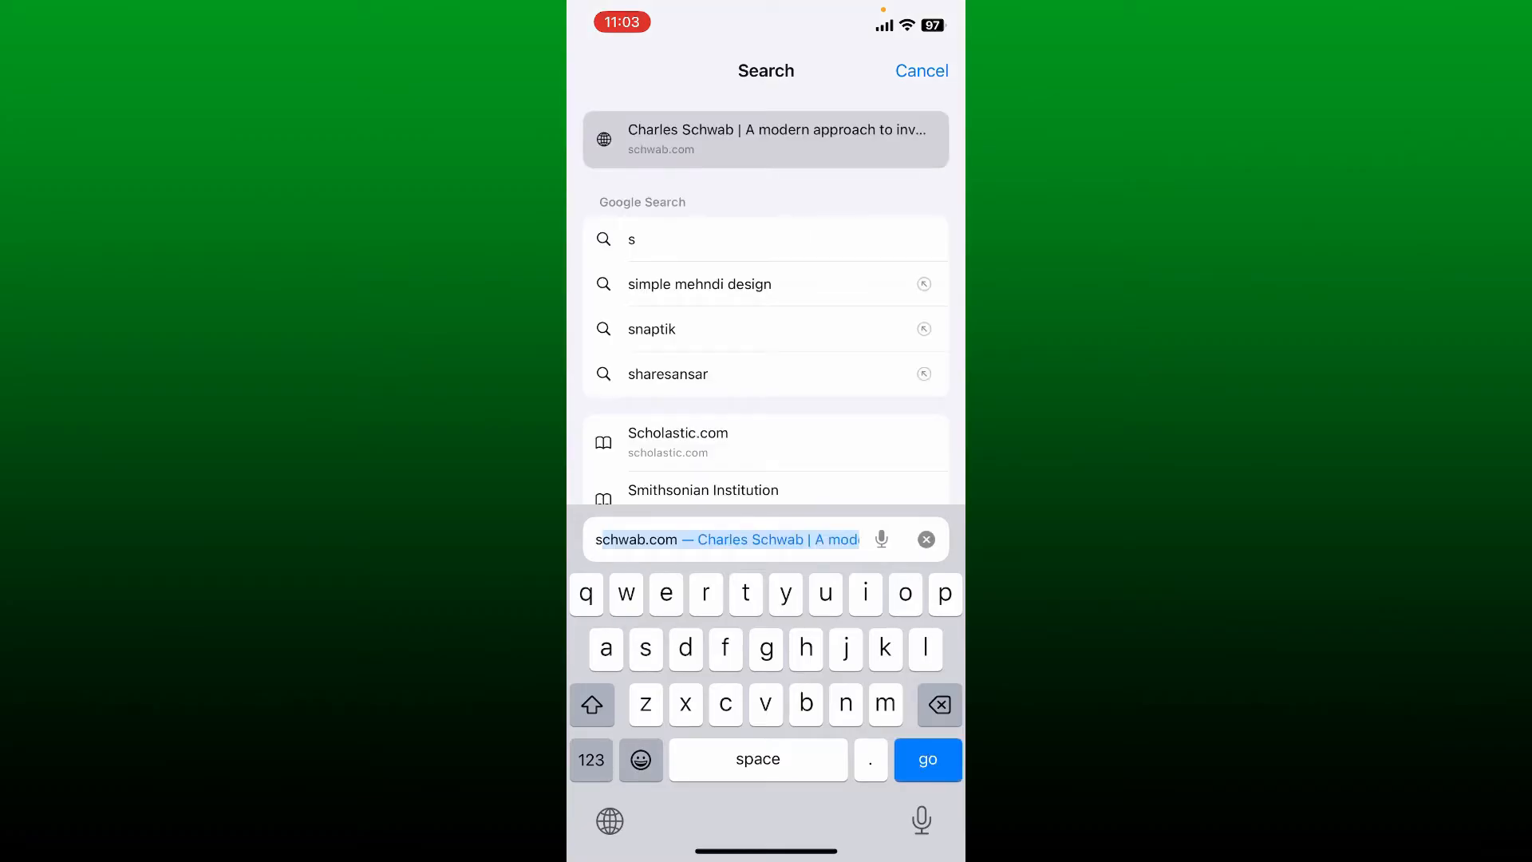
Load schwab.com and go to the Log in to Schwab page.
click(766, 139)
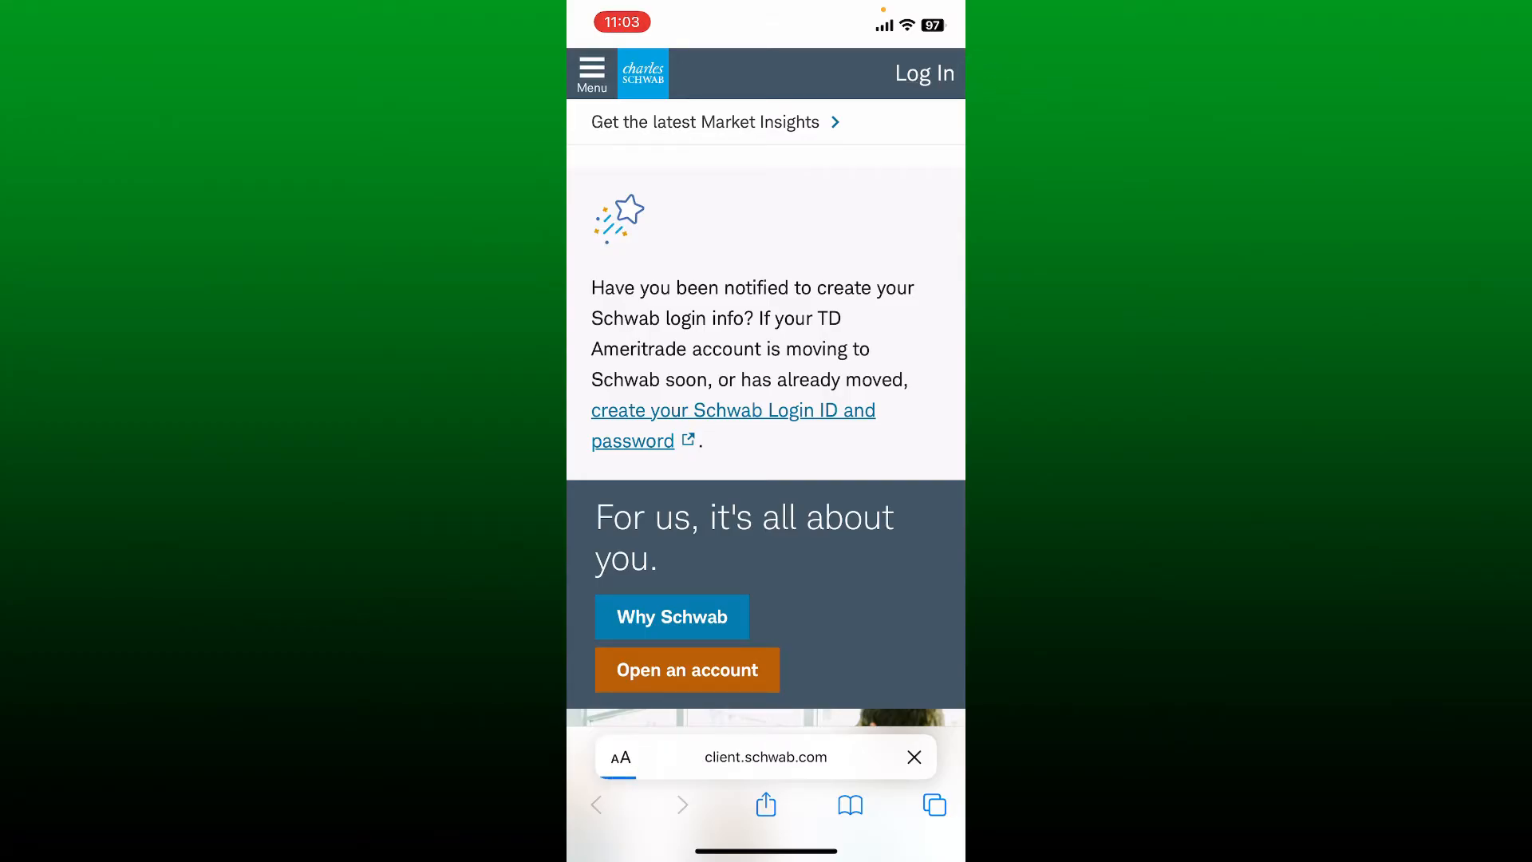
click(924, 72)
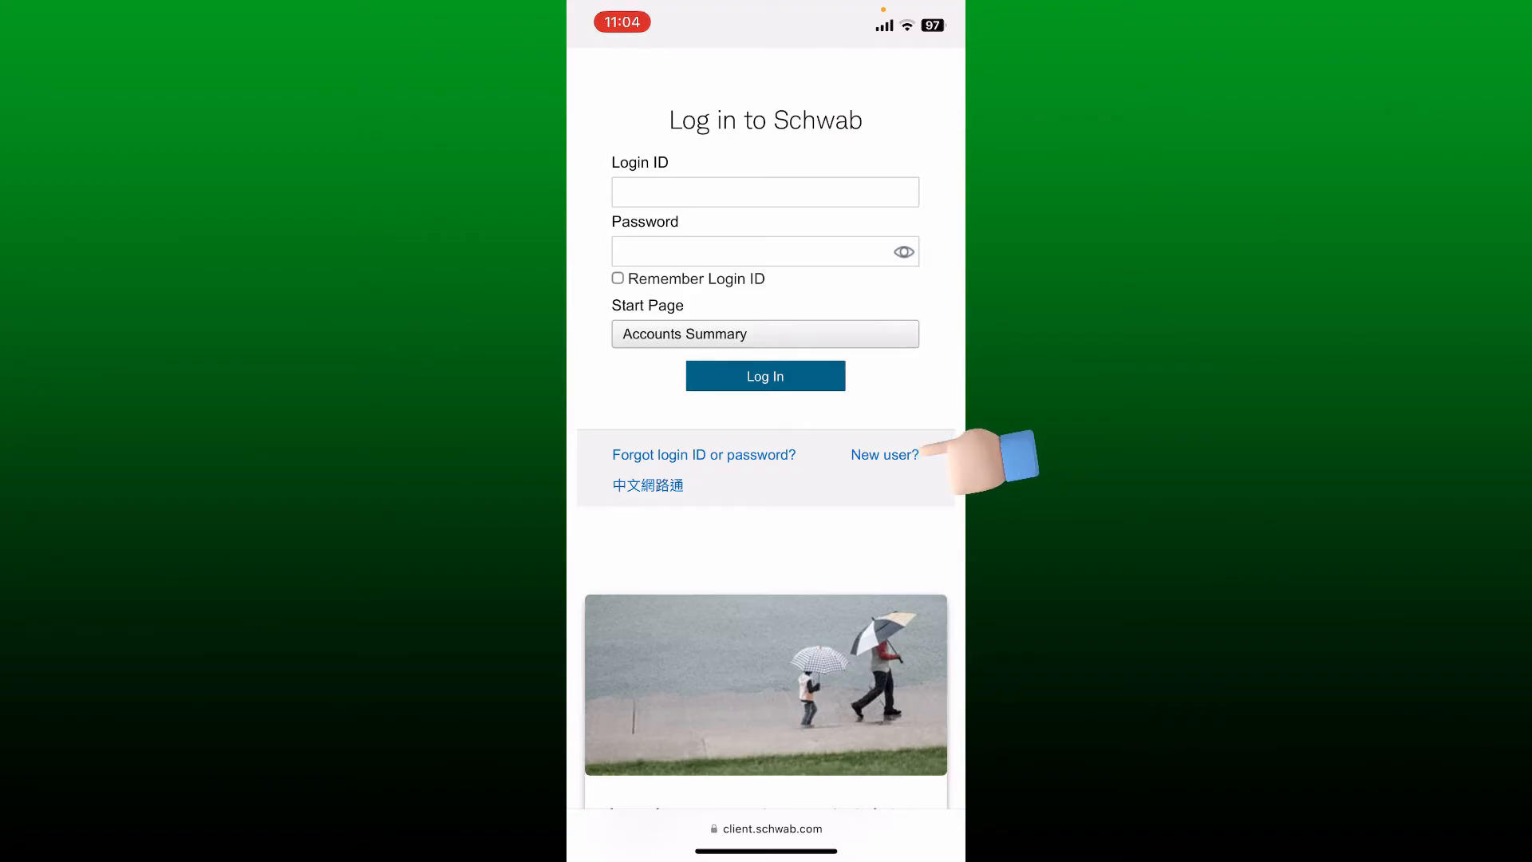
Choose 'New user?' and start the Create your Schwab login info flow.
click(884, 455)
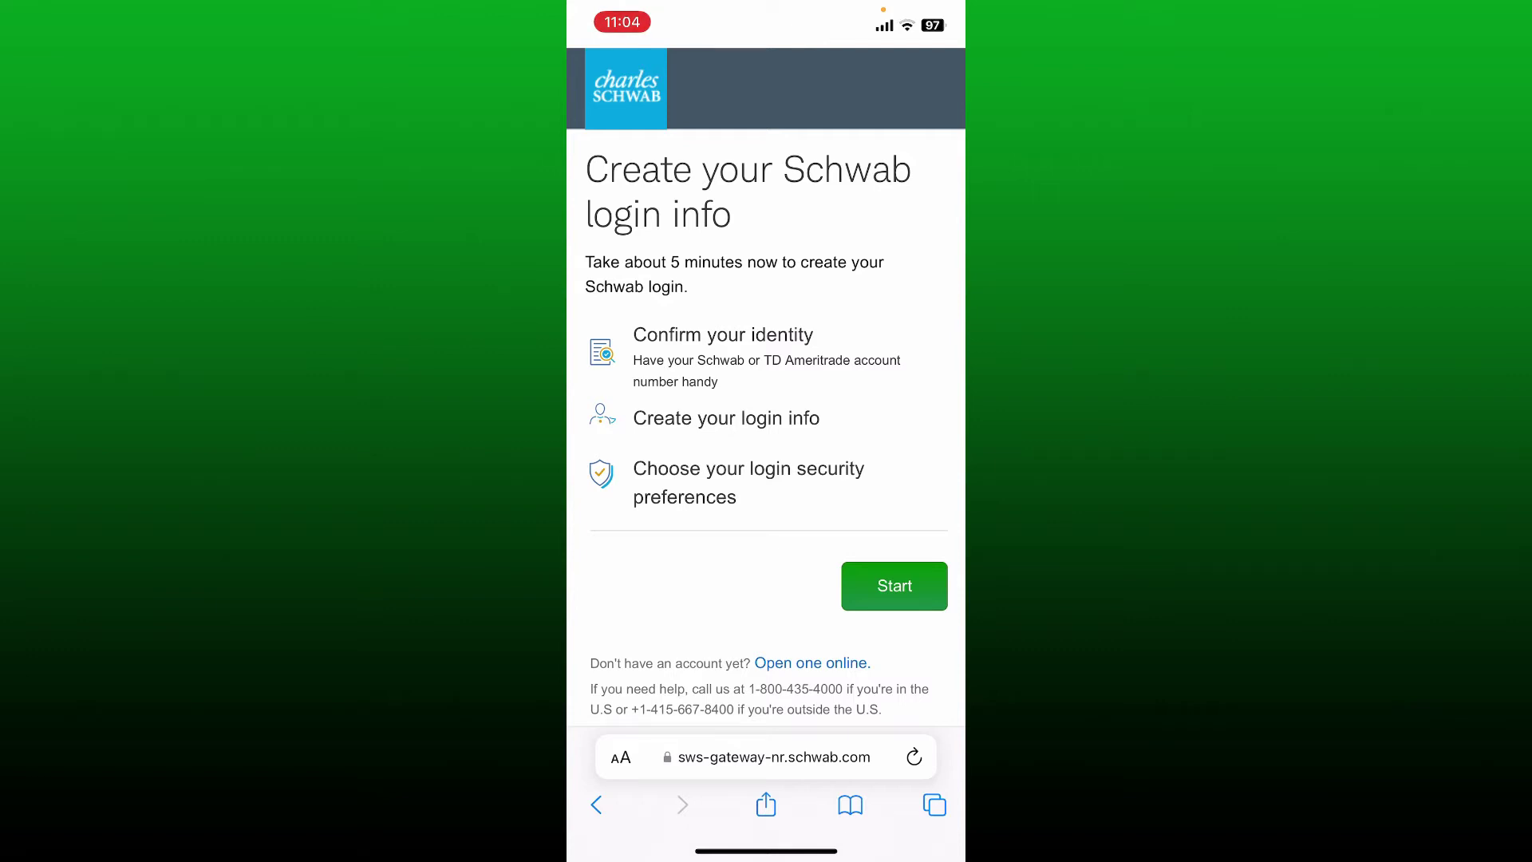
click(892, 585)
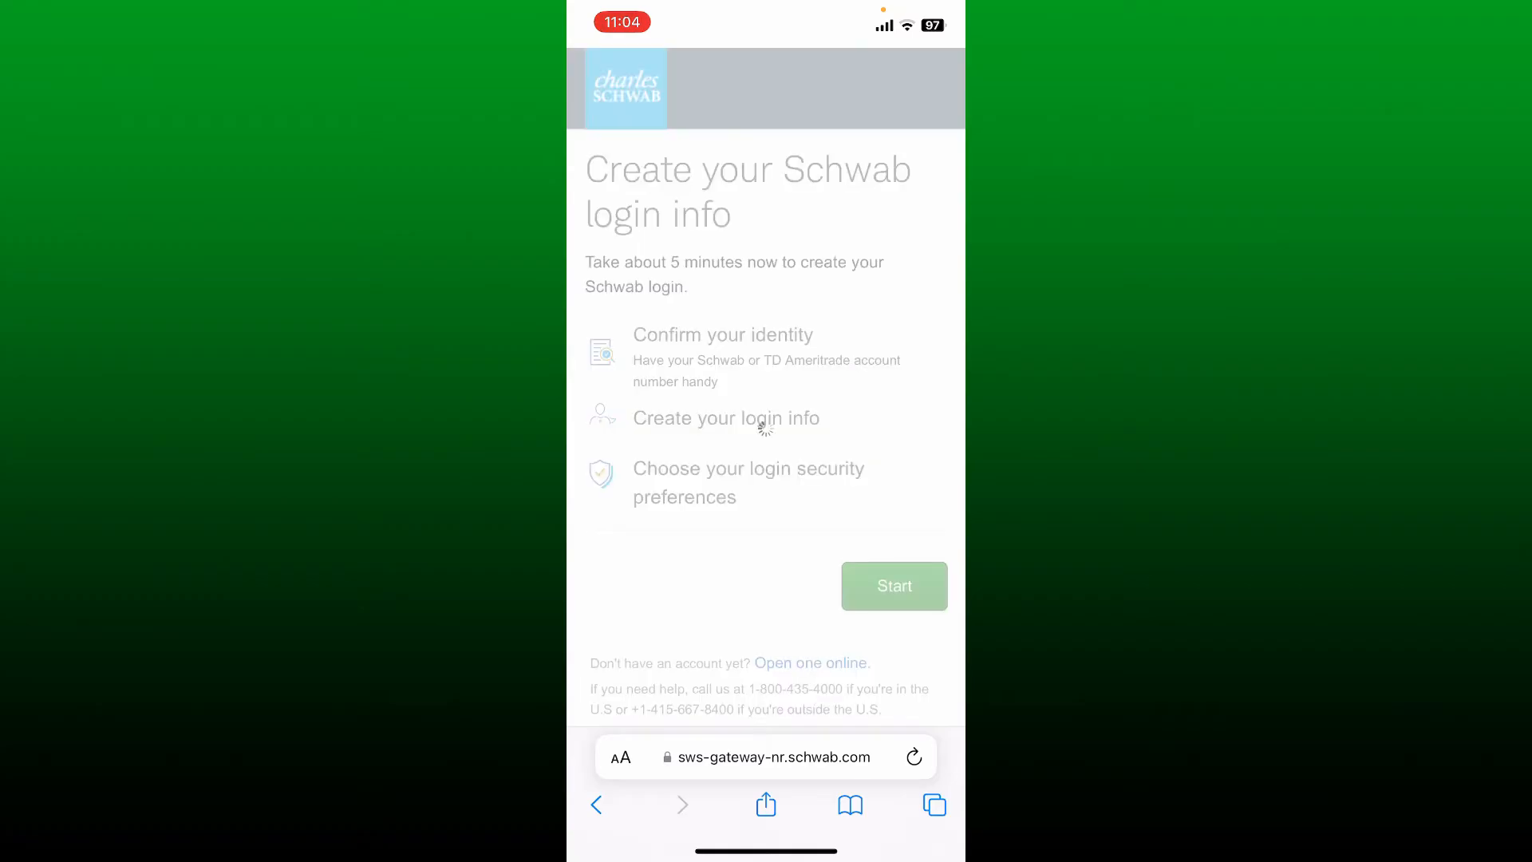
Proceed from the Start page to the empty Account Information identity form.
click(890, 586)
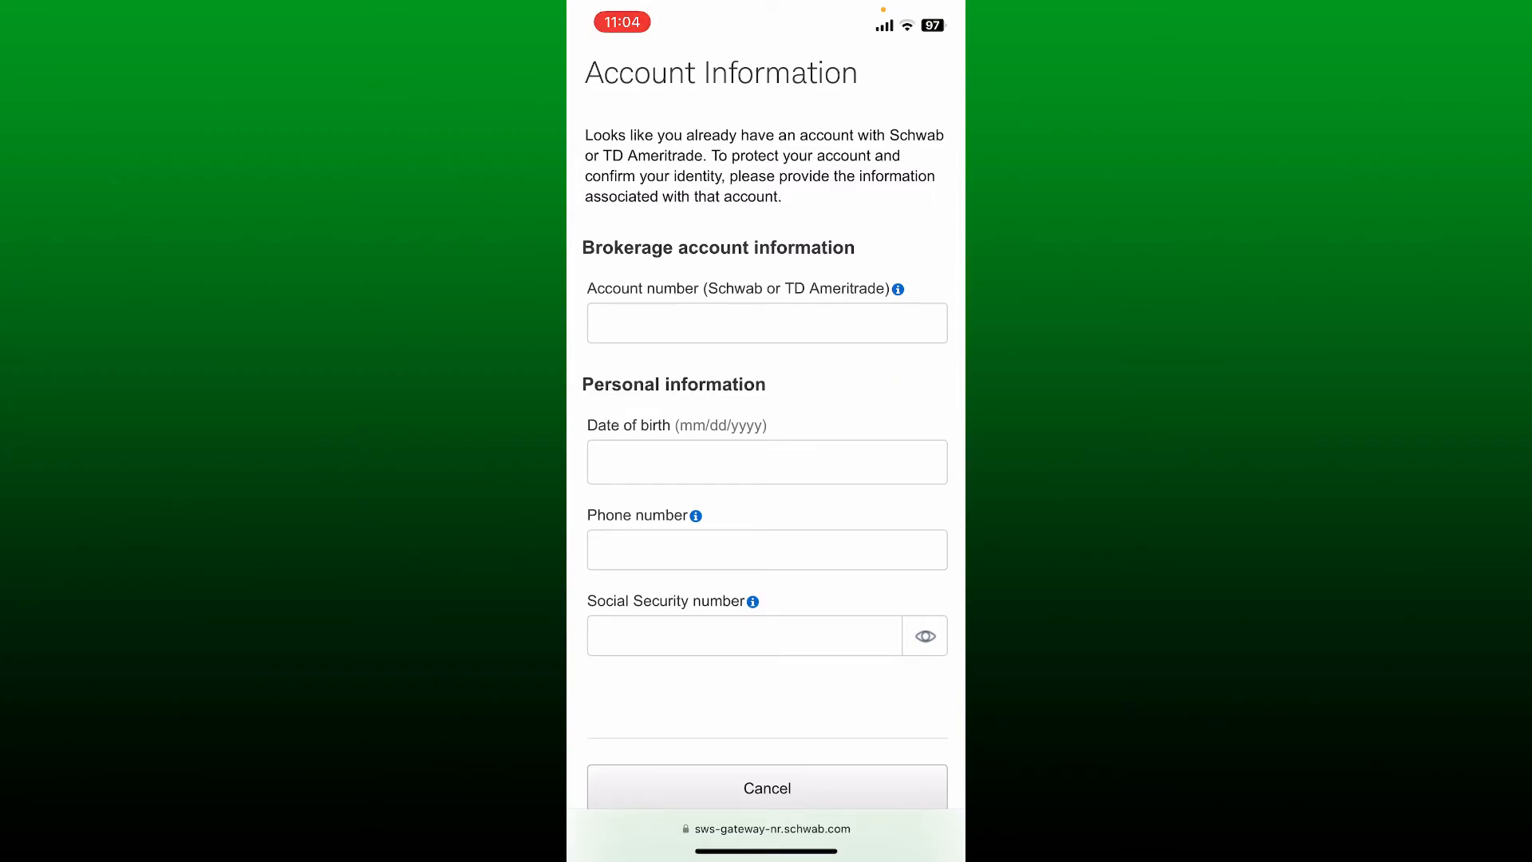
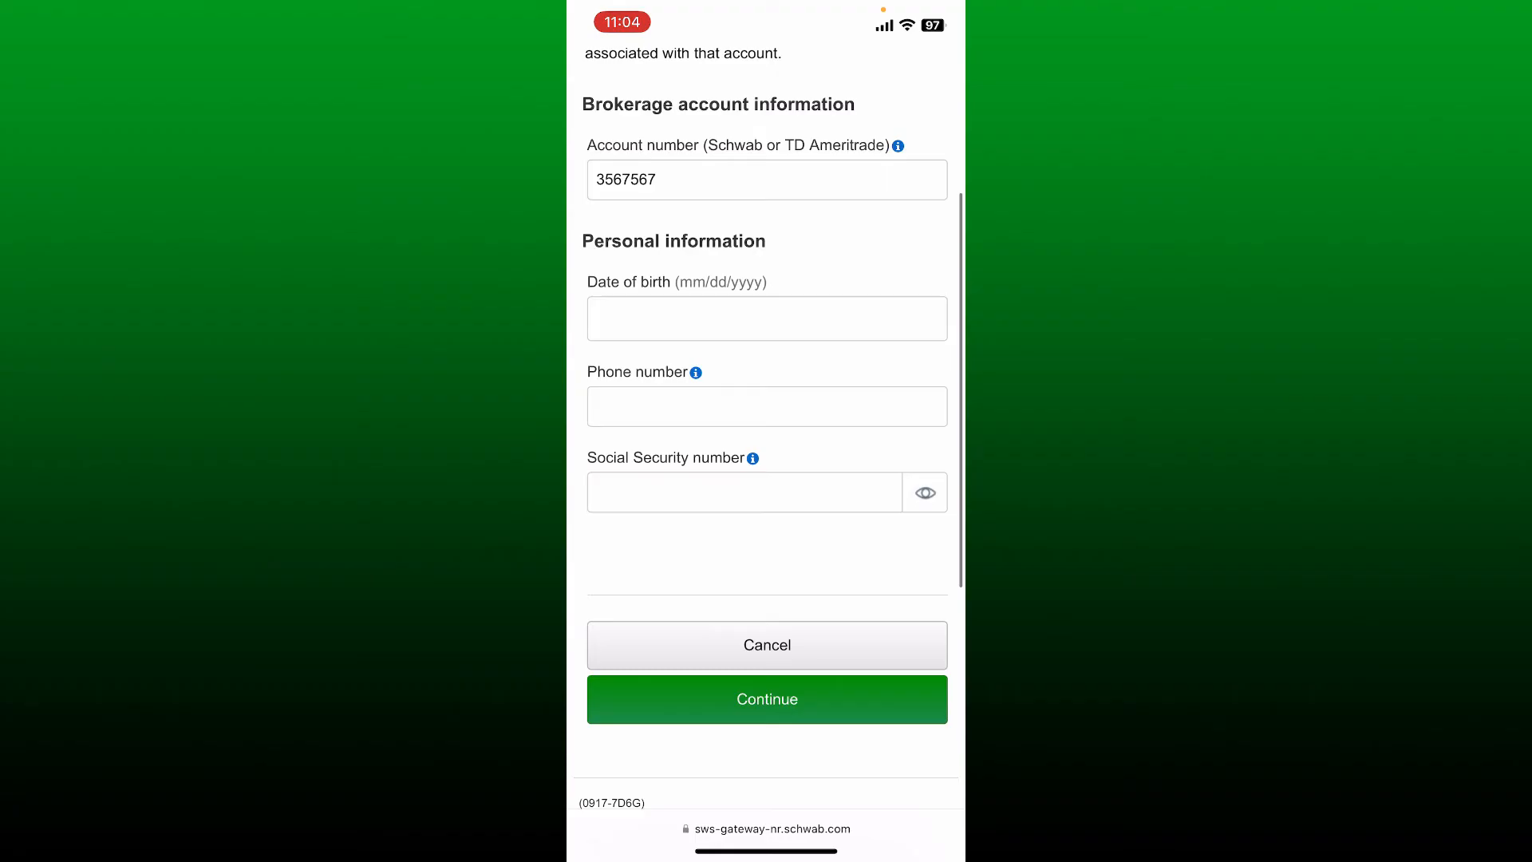
click(767, 406)
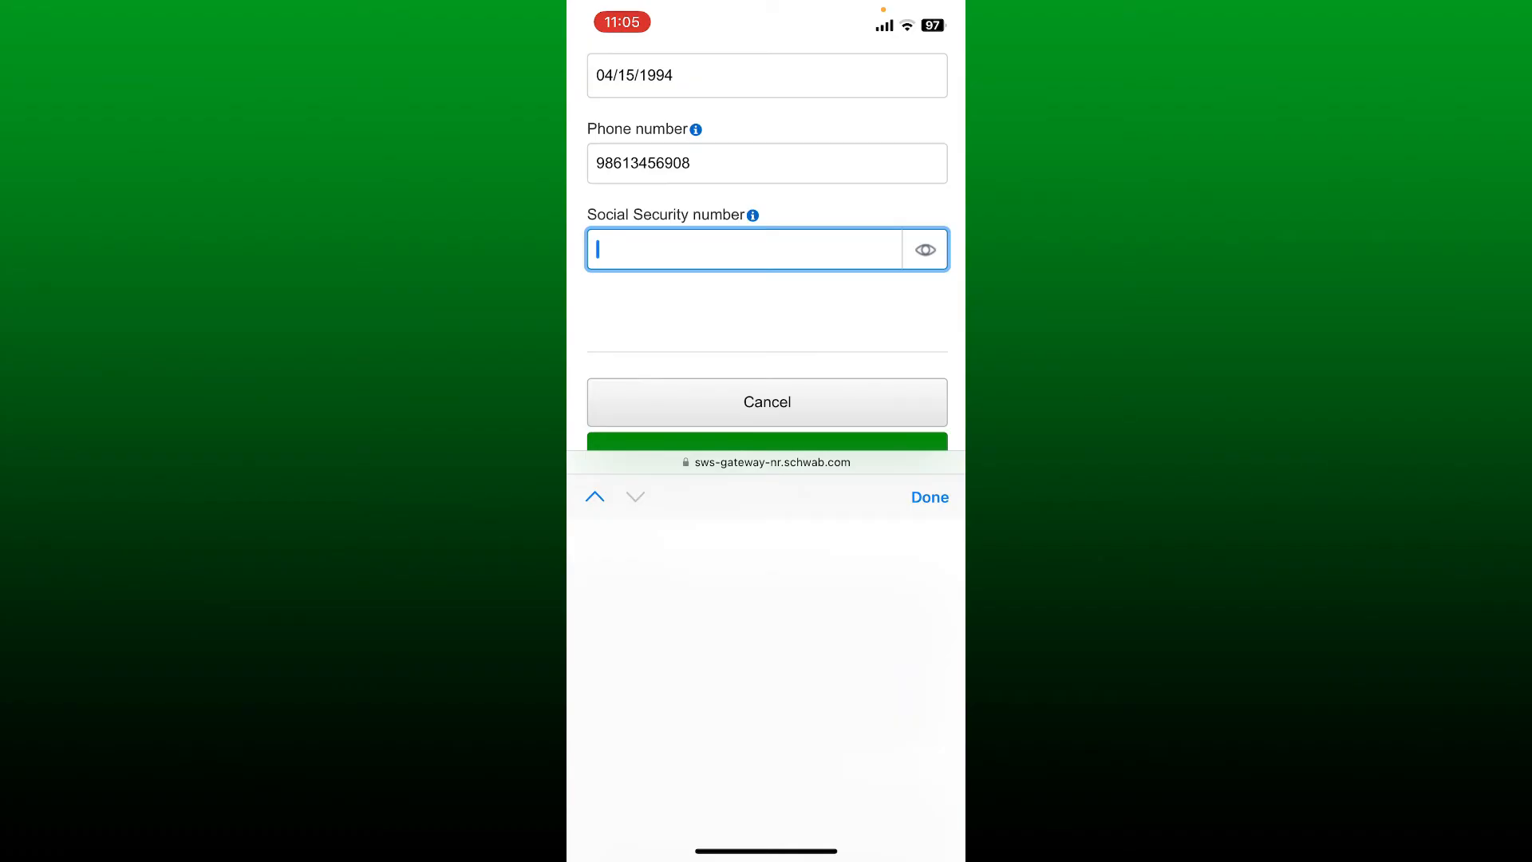
text(123456789)
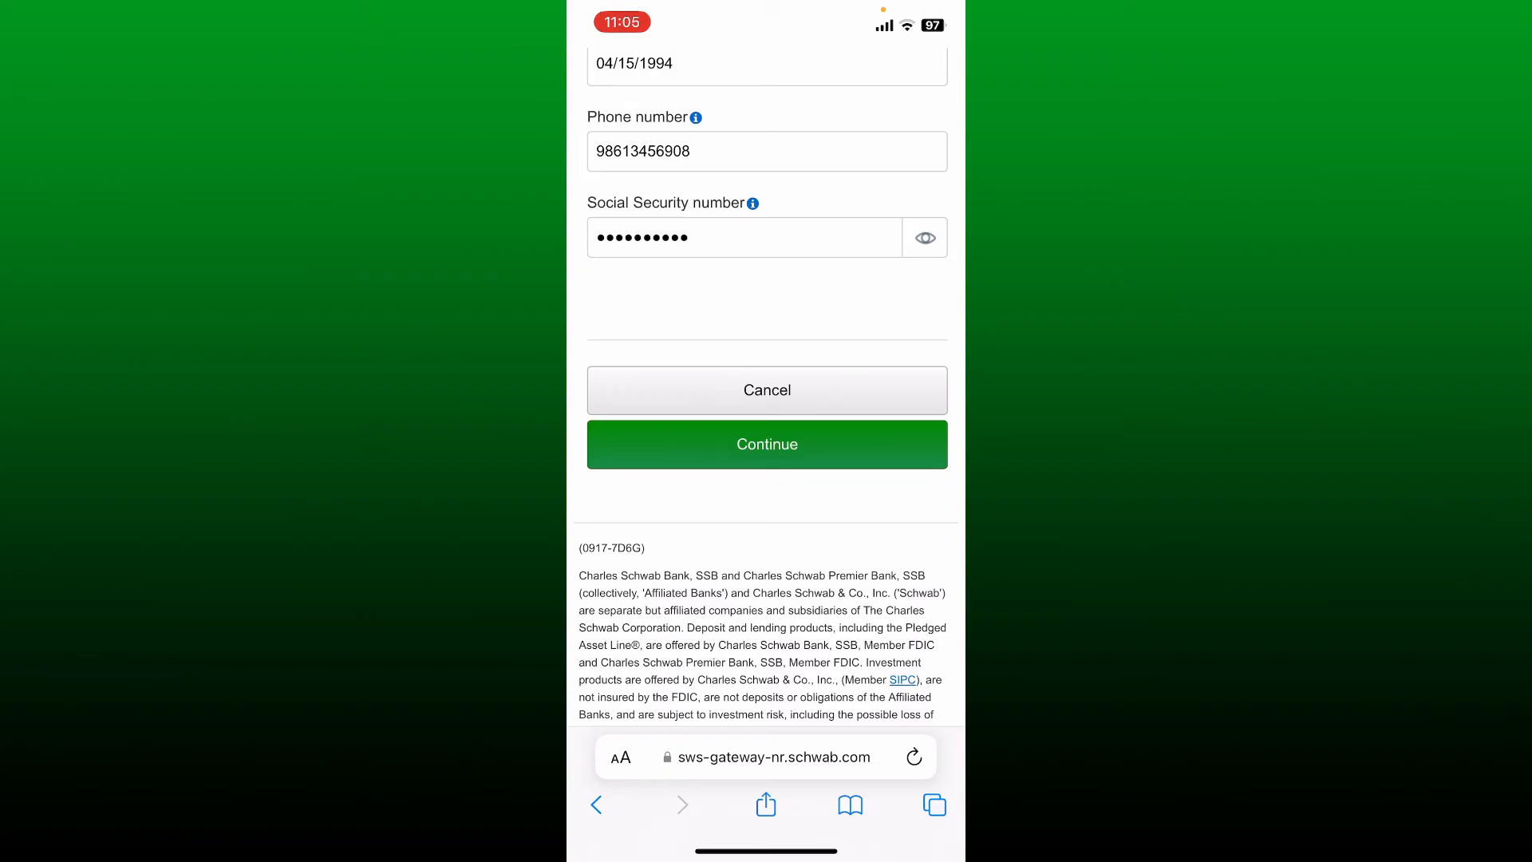
key(home)
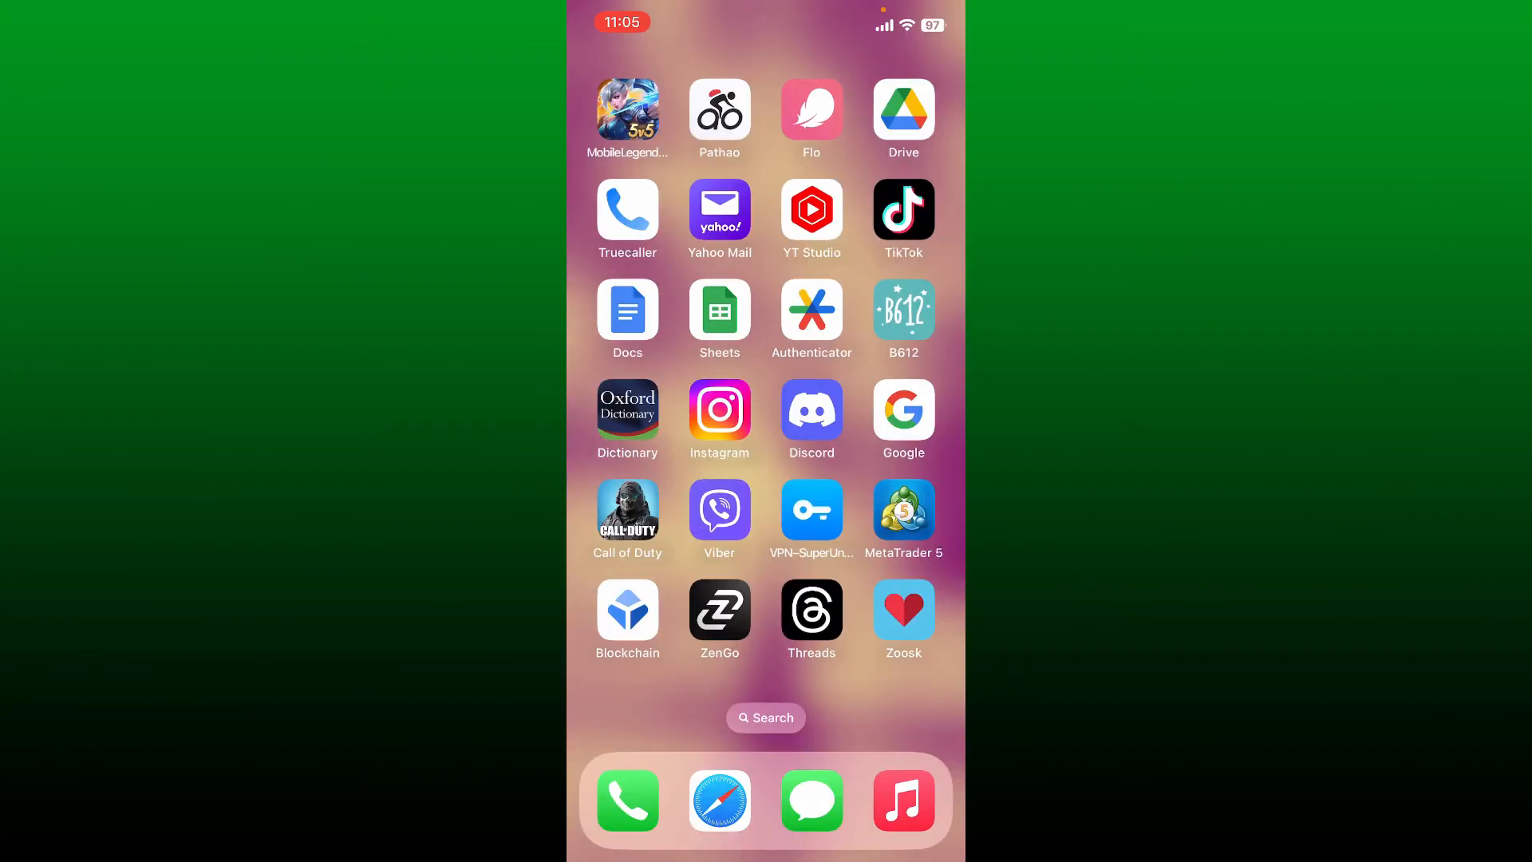